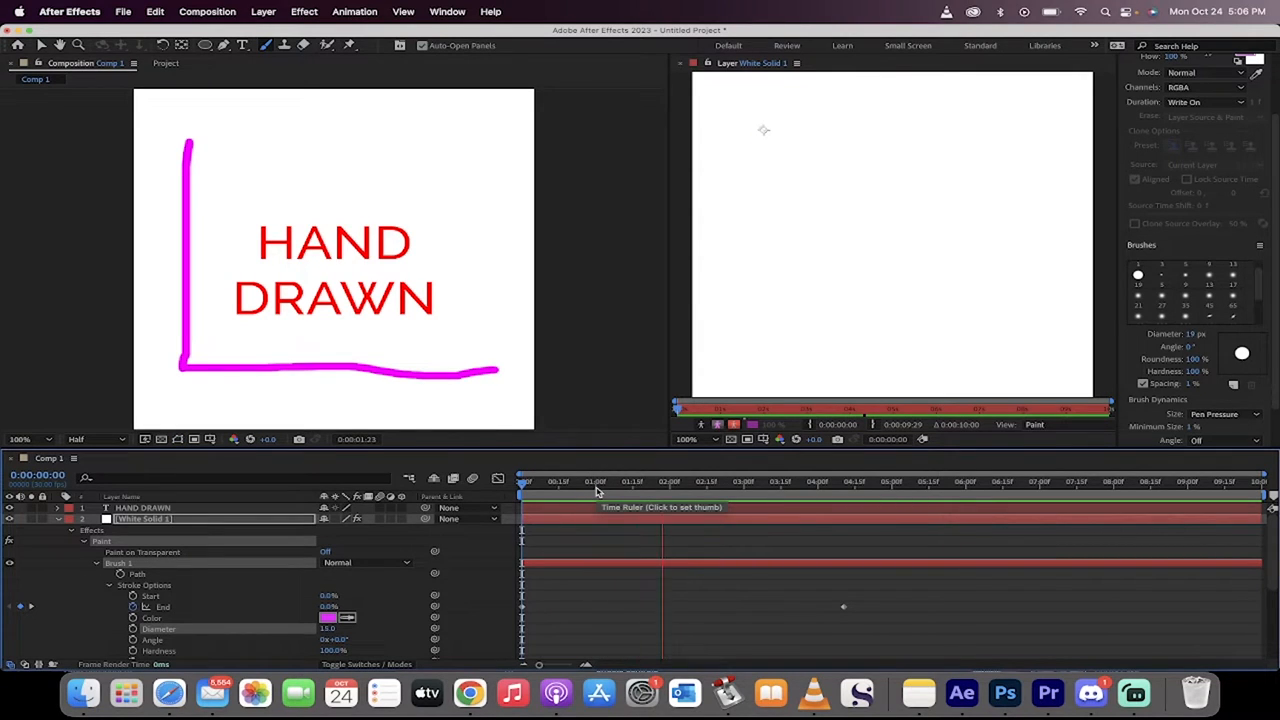
- Return to frame 0 and scrub the playhead to watch the magenta Write On stroke draw itself
{"action": "left_click", "coordinate": [590, 480]}
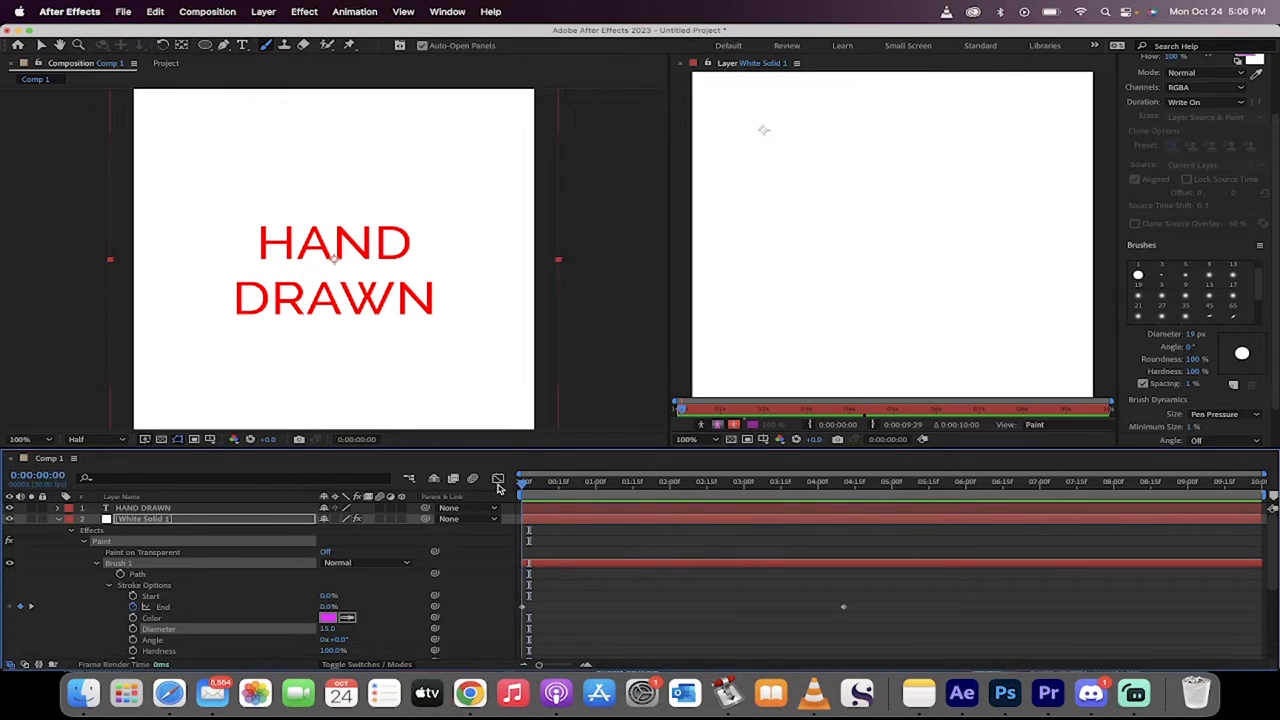
{"action": "left_click_drag", "start_coordinate": [184, 144], "coordinate": [184, 216]}
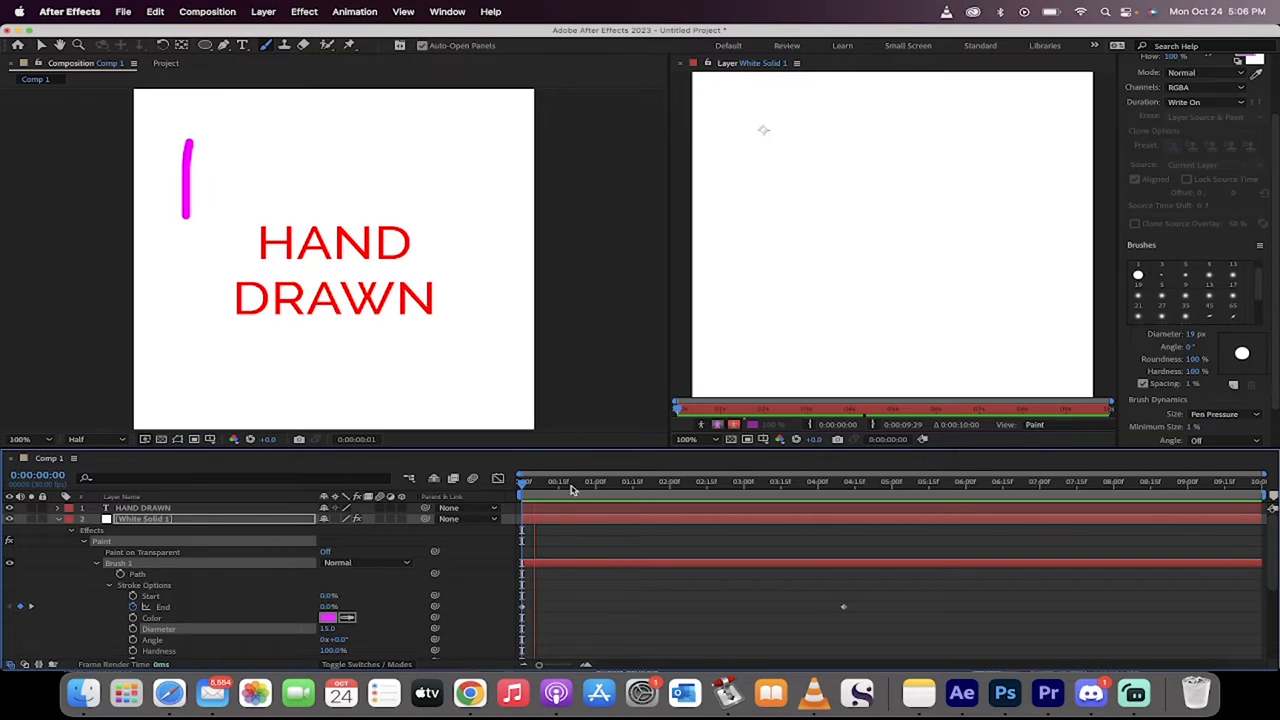
{"action": "left_click", "coordinate": [124, 12]}
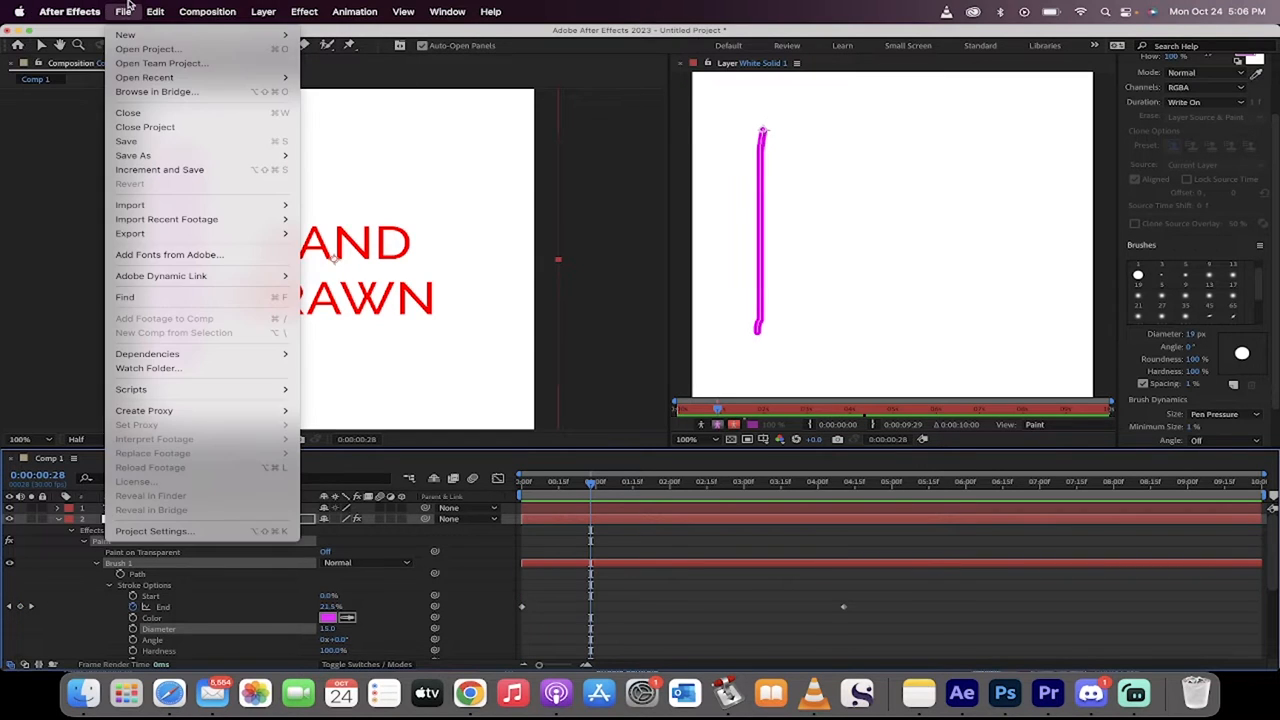
- Close the project without saving and create Comp 1 from the 1080 × 1080 Social Media Square preset
{"action": "left_click", "coordinate": [128, 112]}
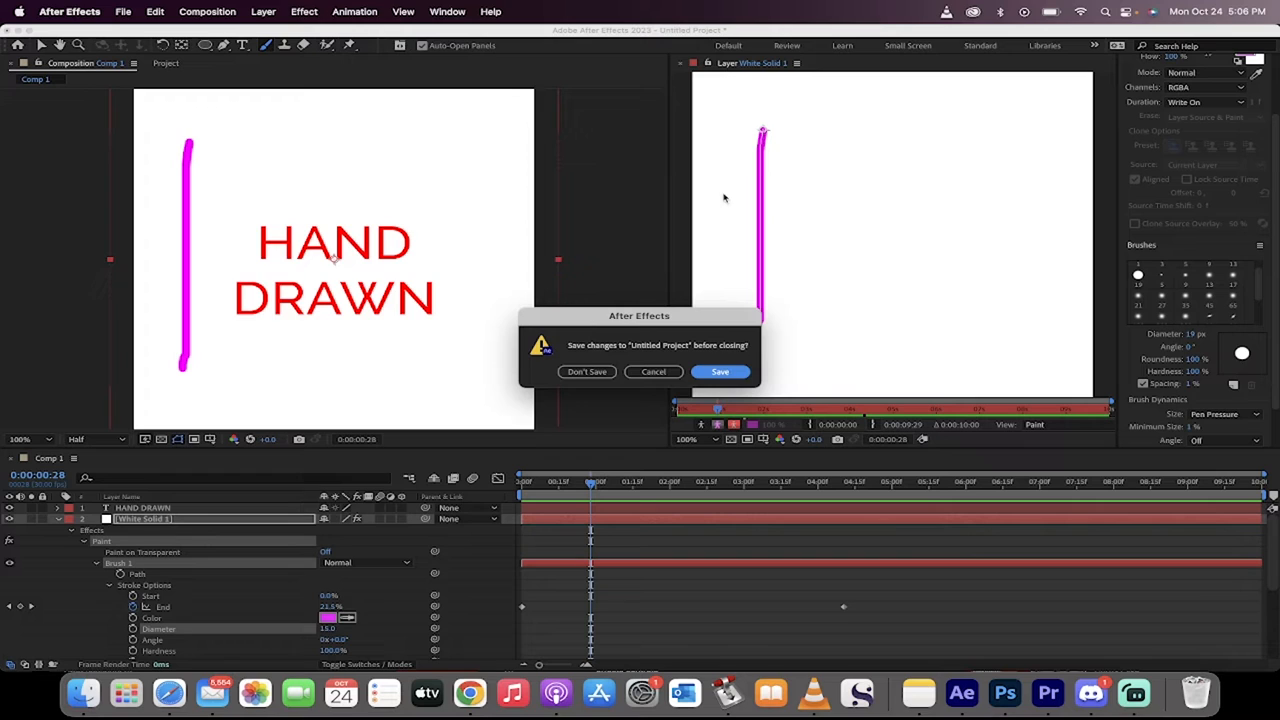
{"action": "left_click", "coordinate": [586, 370]}
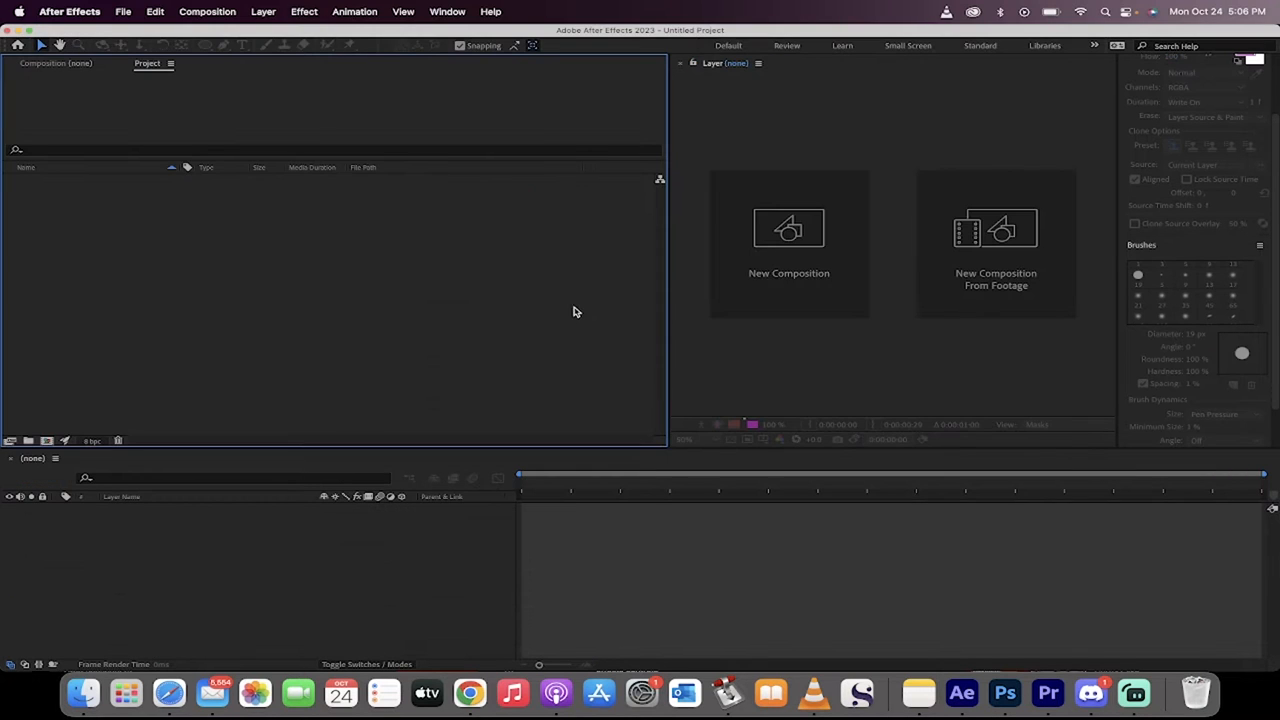
{"action": "mouse_move", "coordinate": [788, 228]}
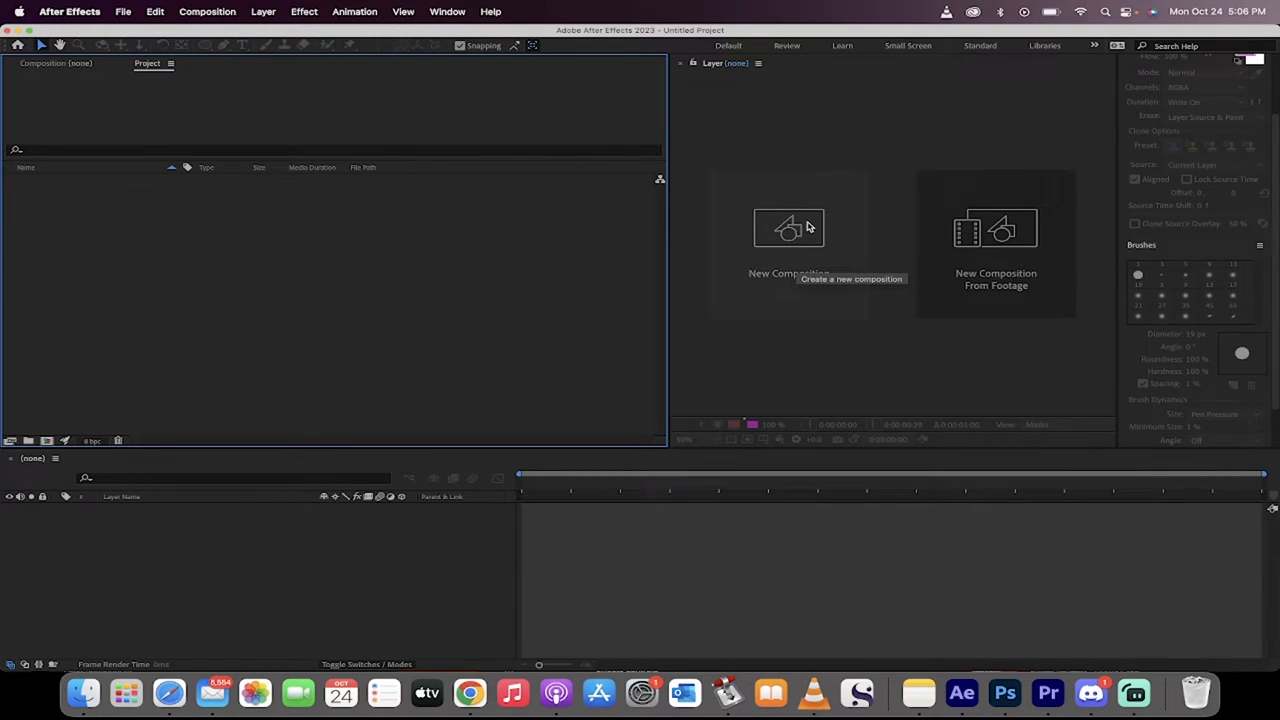
{"action": "left_click", "coordinate": [788, 228]}
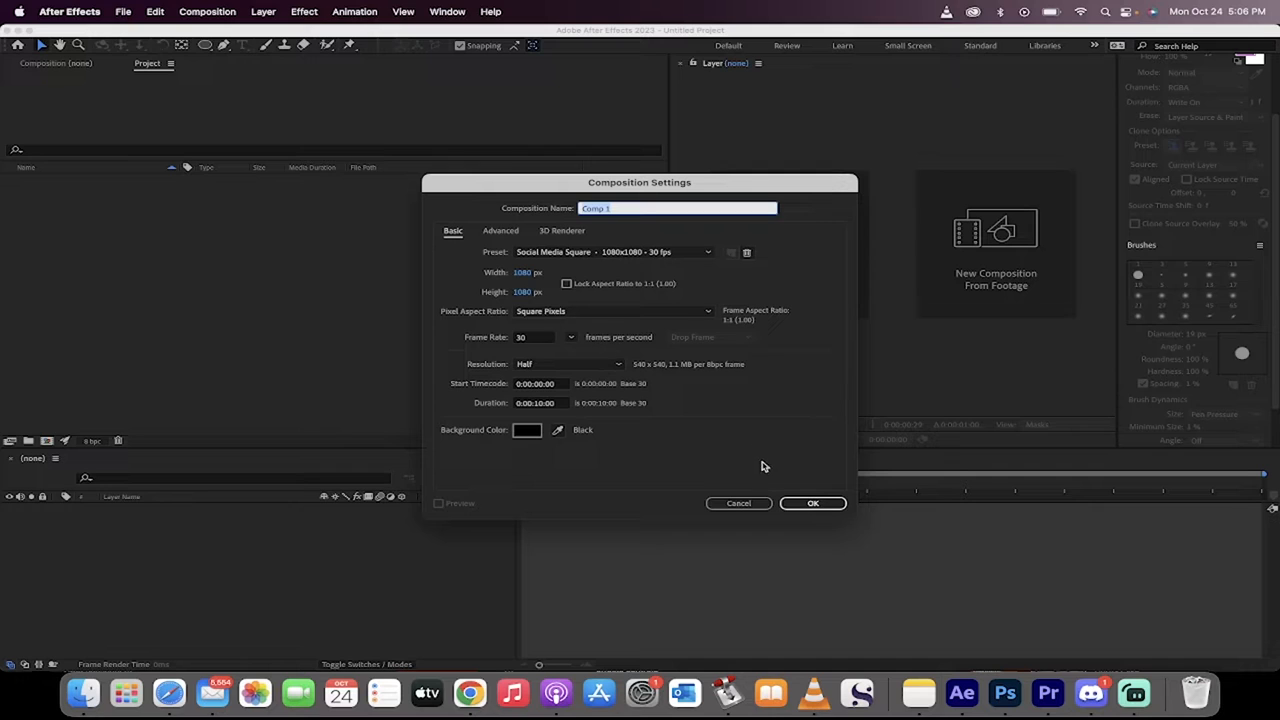
{"action": "left_click", "coordinate": [812, 504]}
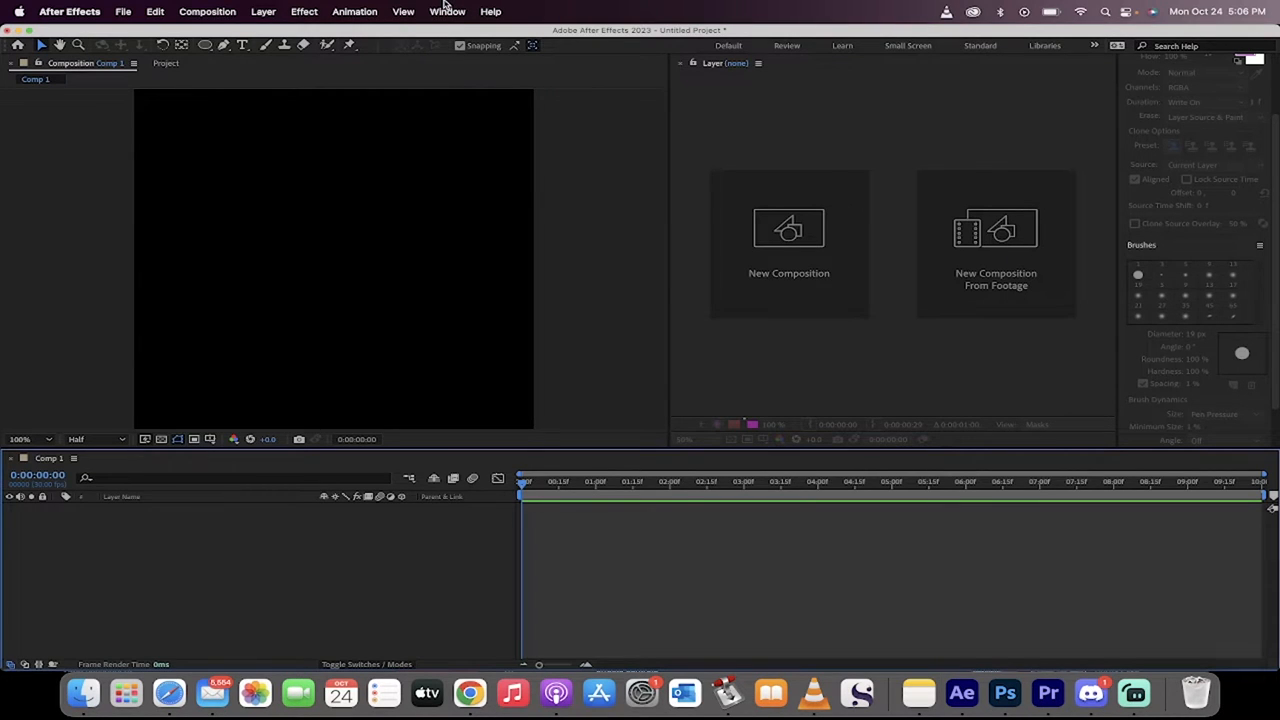
- Switch to the Standard workspace via Window > Workspace
{"action": "left_click", "coordinate": [448, 12]}
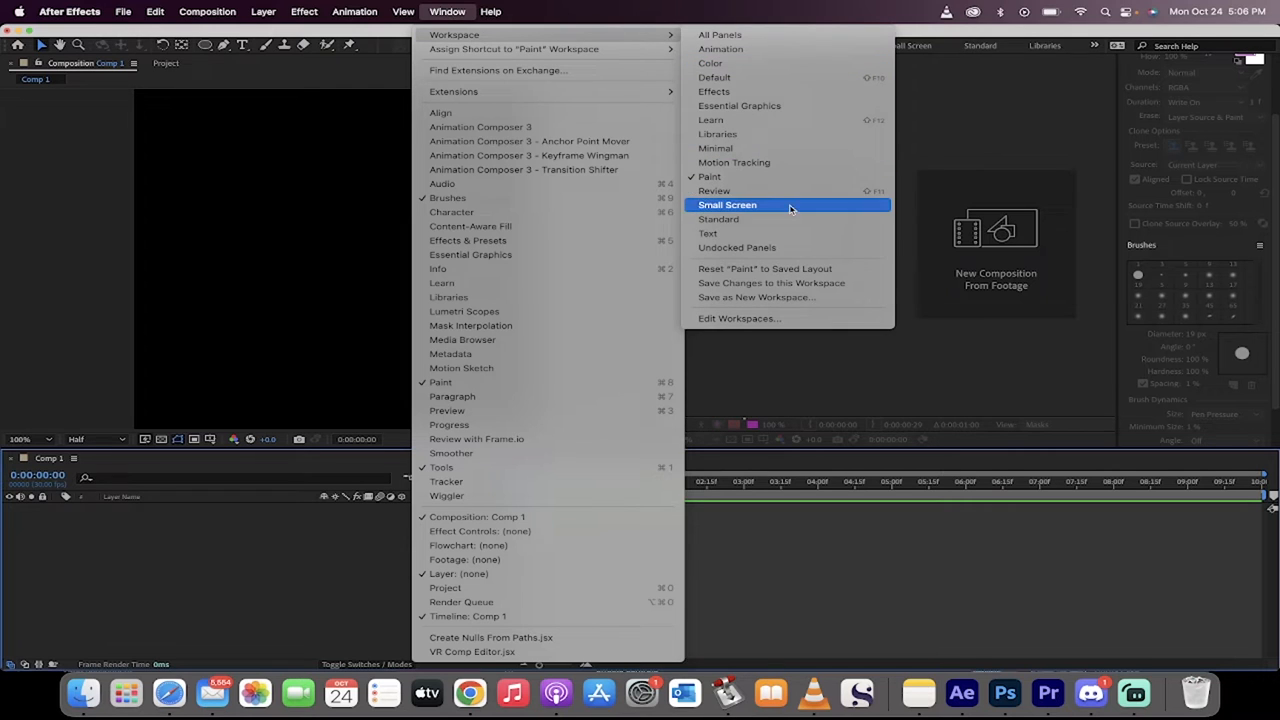
{"action": "left_click", "coordinate": [718, 218]}
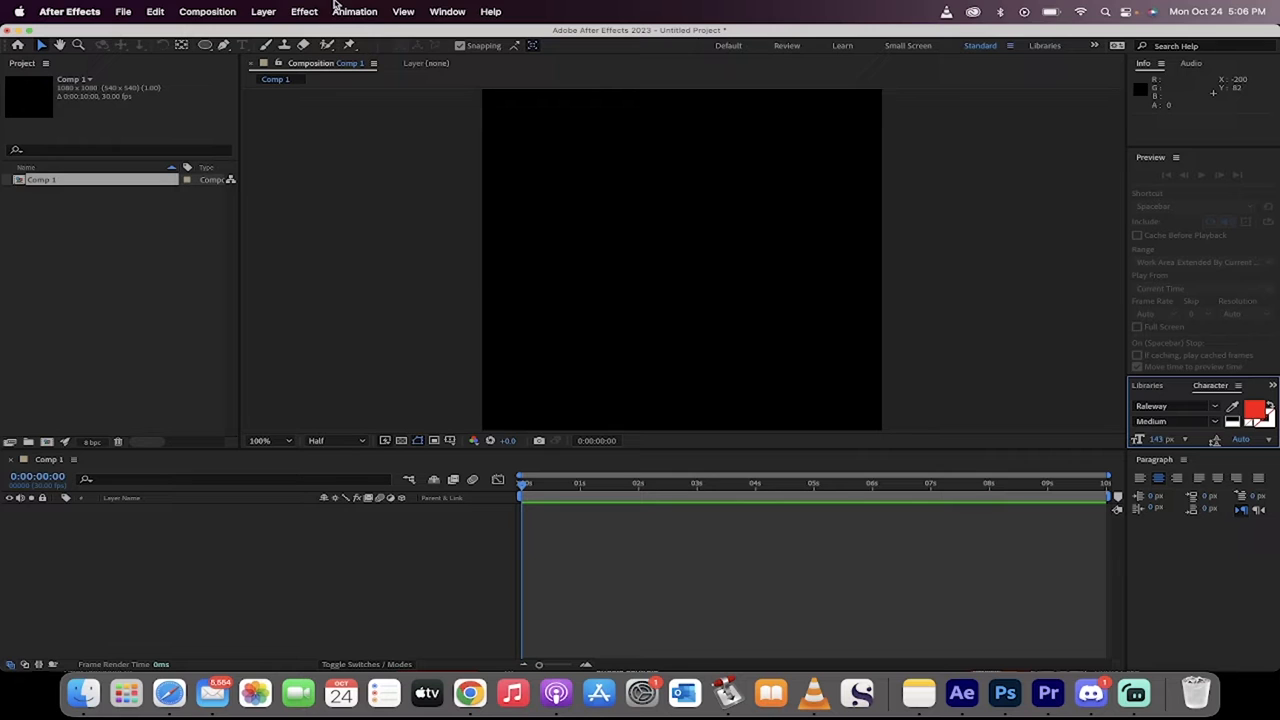
{"action": "mouse_move", "coordinate": [280, 12]}
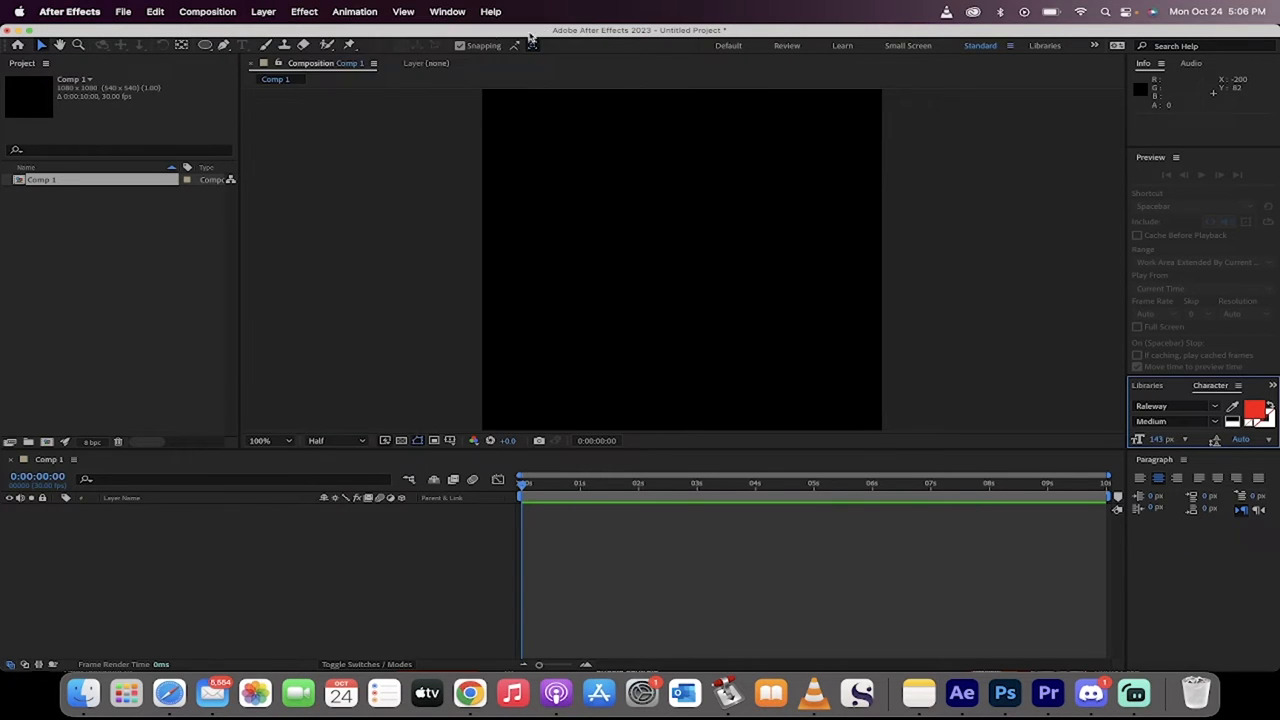
- Add a full-size white solid layer, White Solid 1, to Comp 1
{"action": "left_click", "coordinate": [264, 12]}
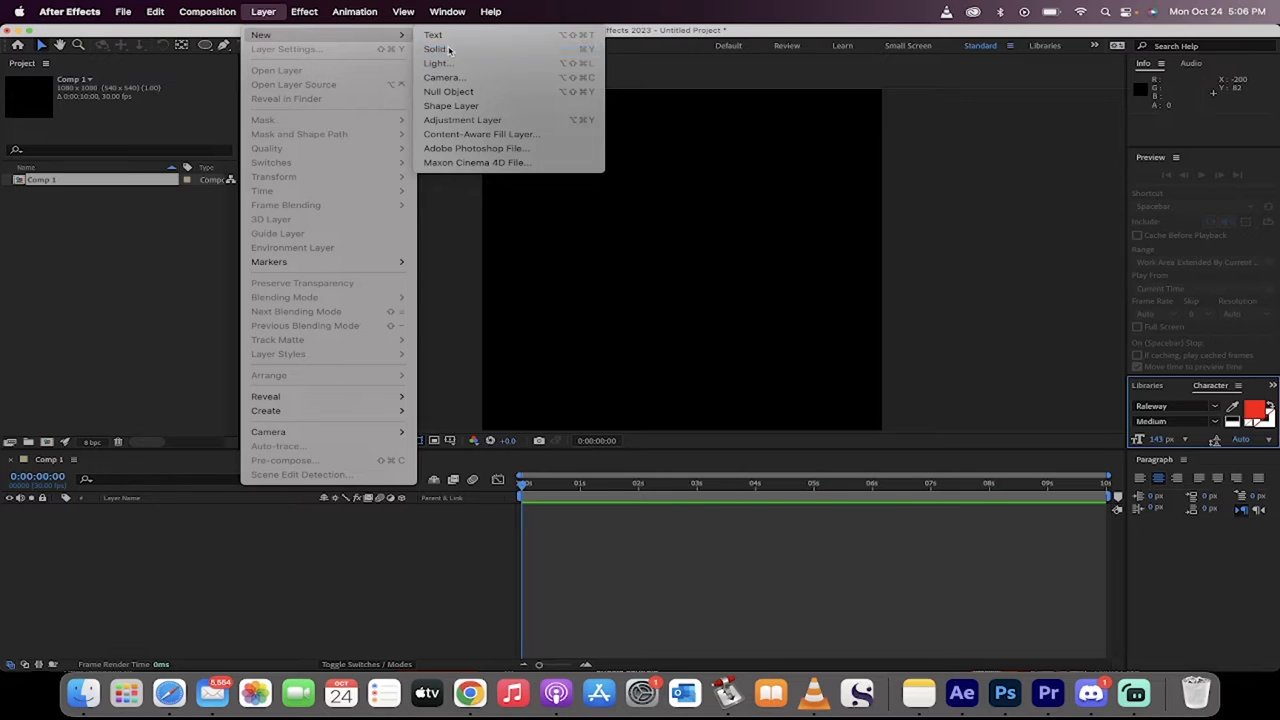
{"action": "left_click", "coordinate": [436, 48]}
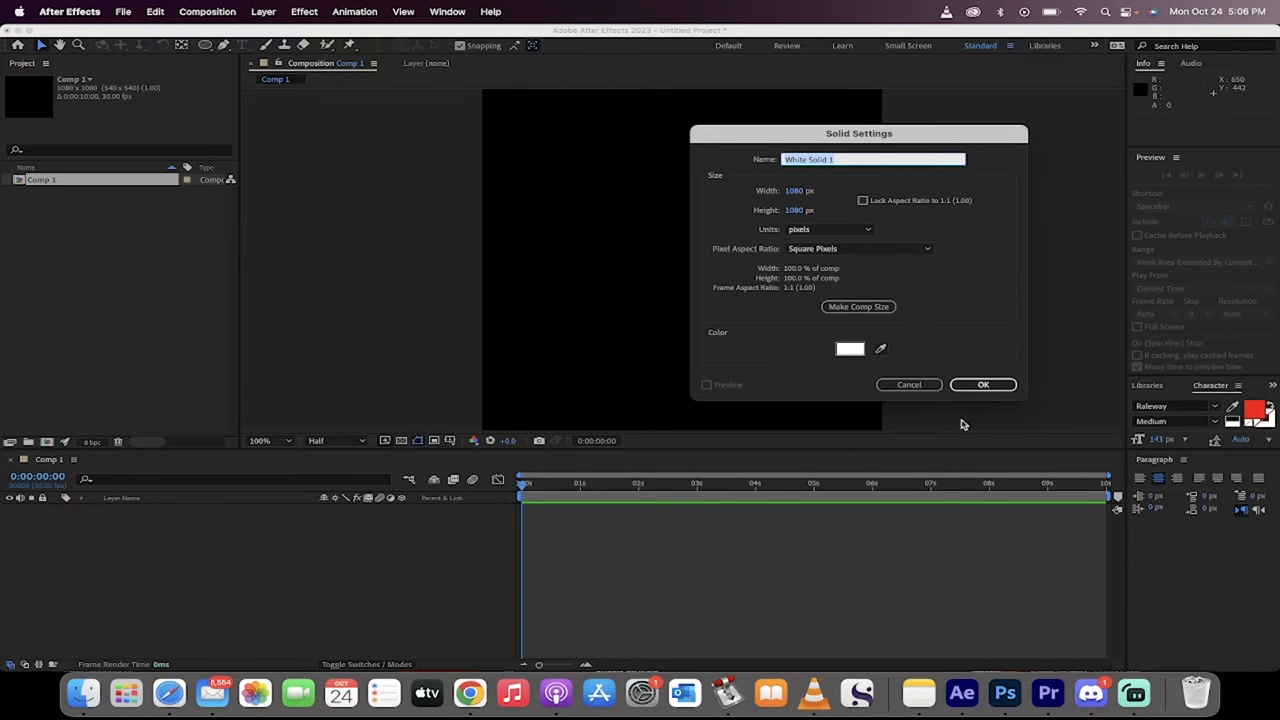
{"action": "left_click", "coordinate": [982, 384]}
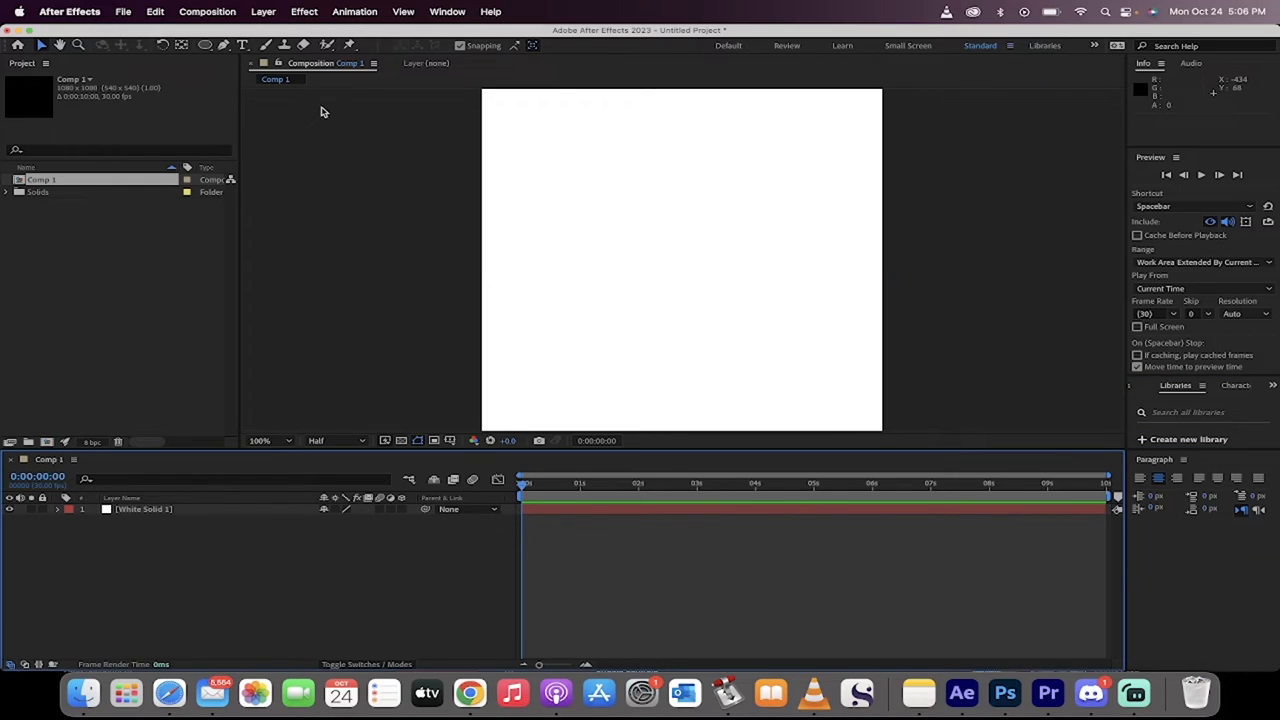
- Create a red 'HAND DRAWN' text layer and position it centred over the white solid
{"action": "left_click", "coordinate": [244, 44]}
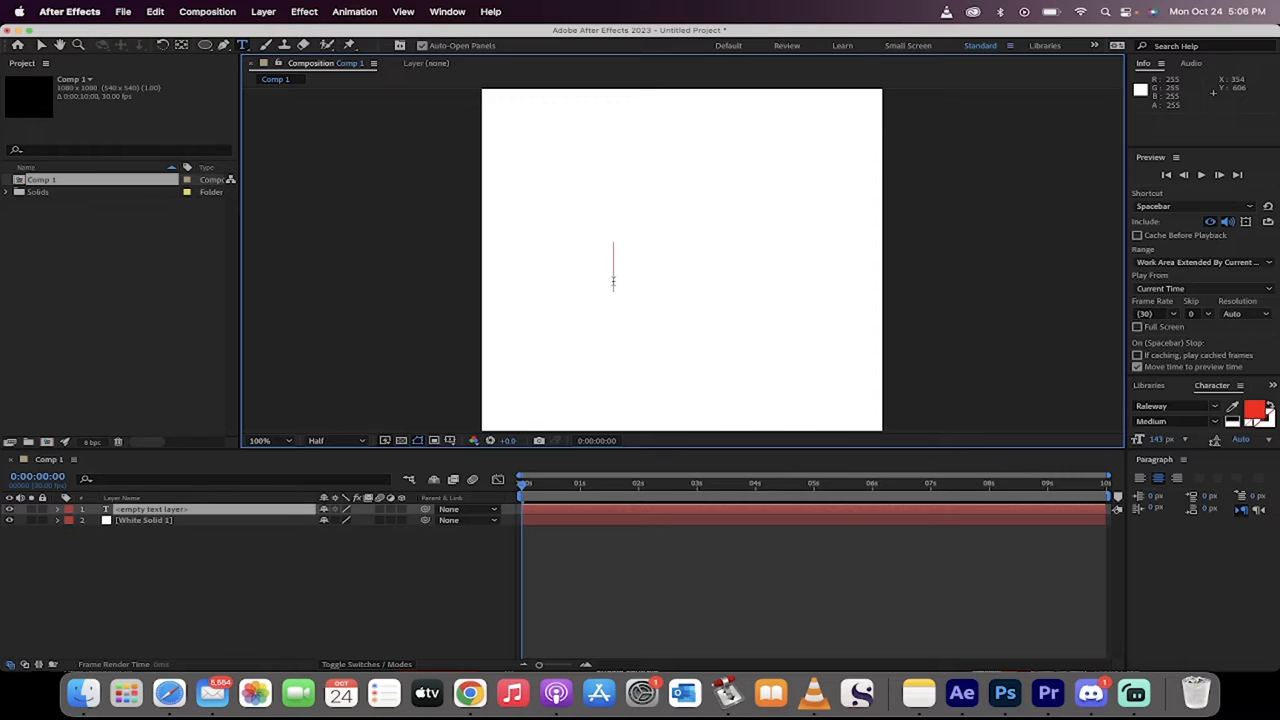
{"action": "type", "text": "HAND DRAWN"}
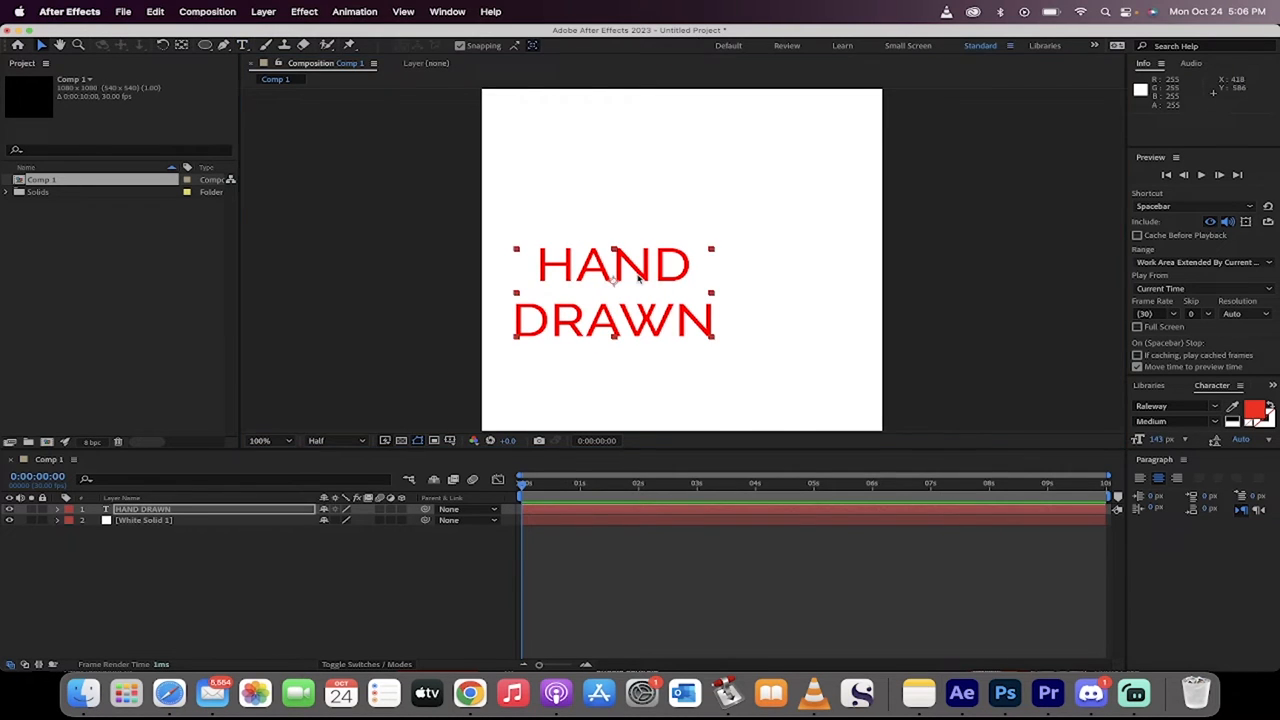
{"action": "left_click_drag", "start_coordinate": [612, 290], "coordinate": [680, 270]}
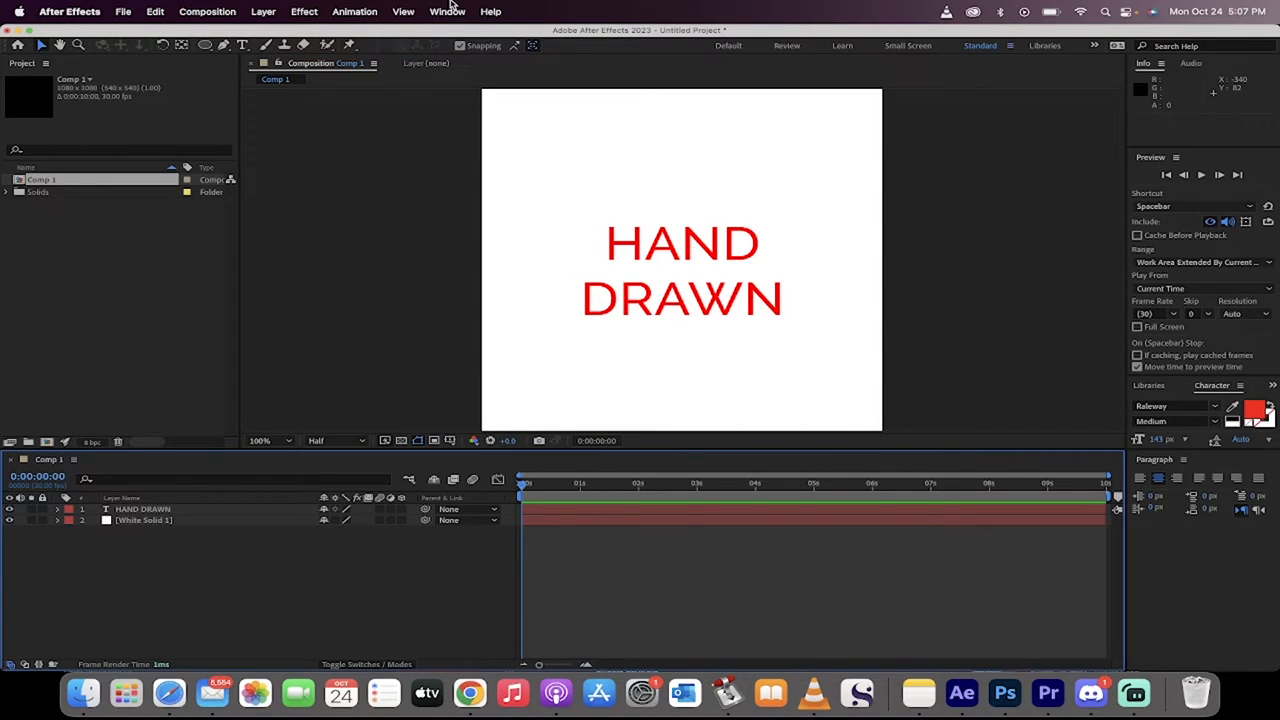
- Switch to the Paint workspace and open White Solid 1 in its own Layer panel
{"action": "left_click", "coordinate": [448, 12]}
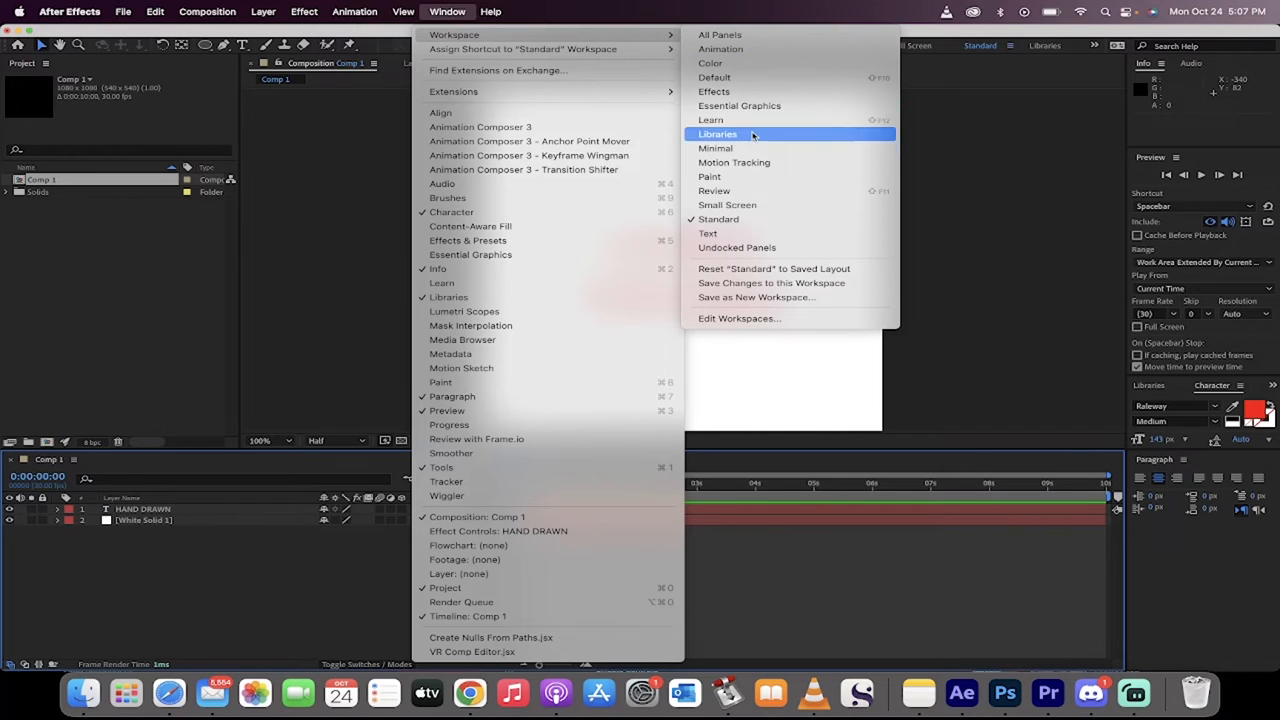
{"action": "left_click", "coordinate": [708, 176]}
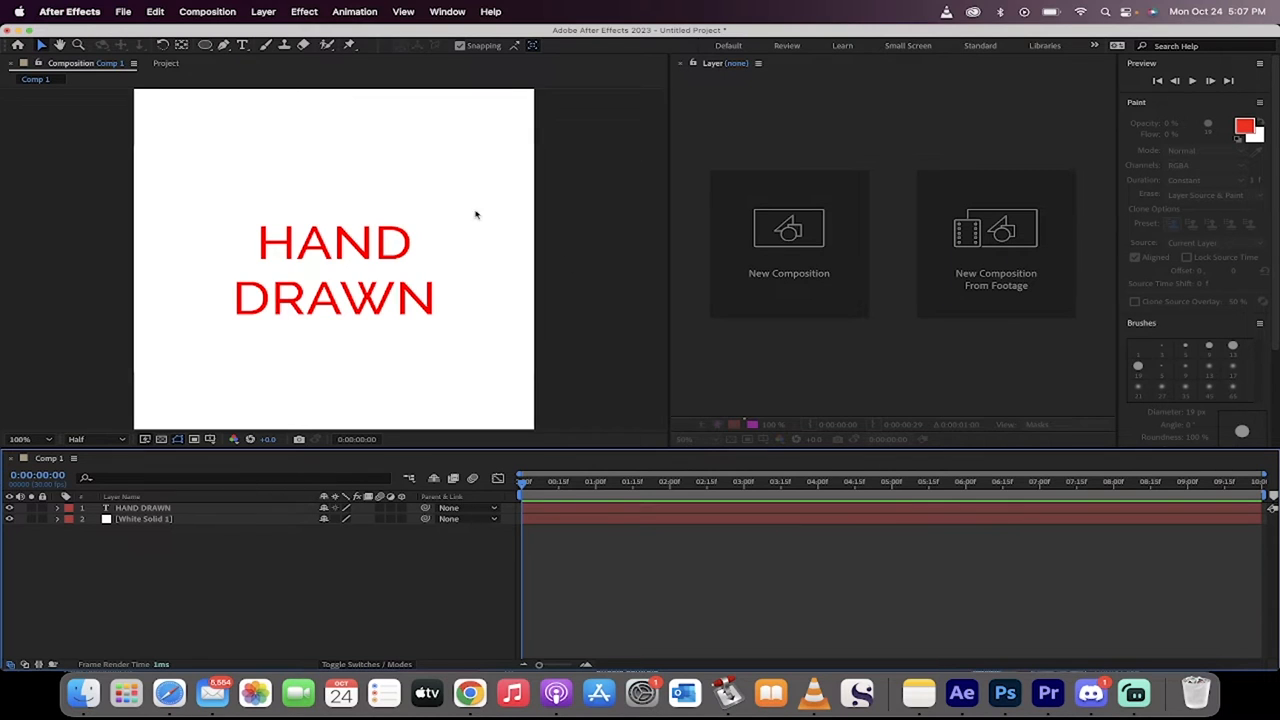
{"action": "left_click", "coordinate": [144, 520]}
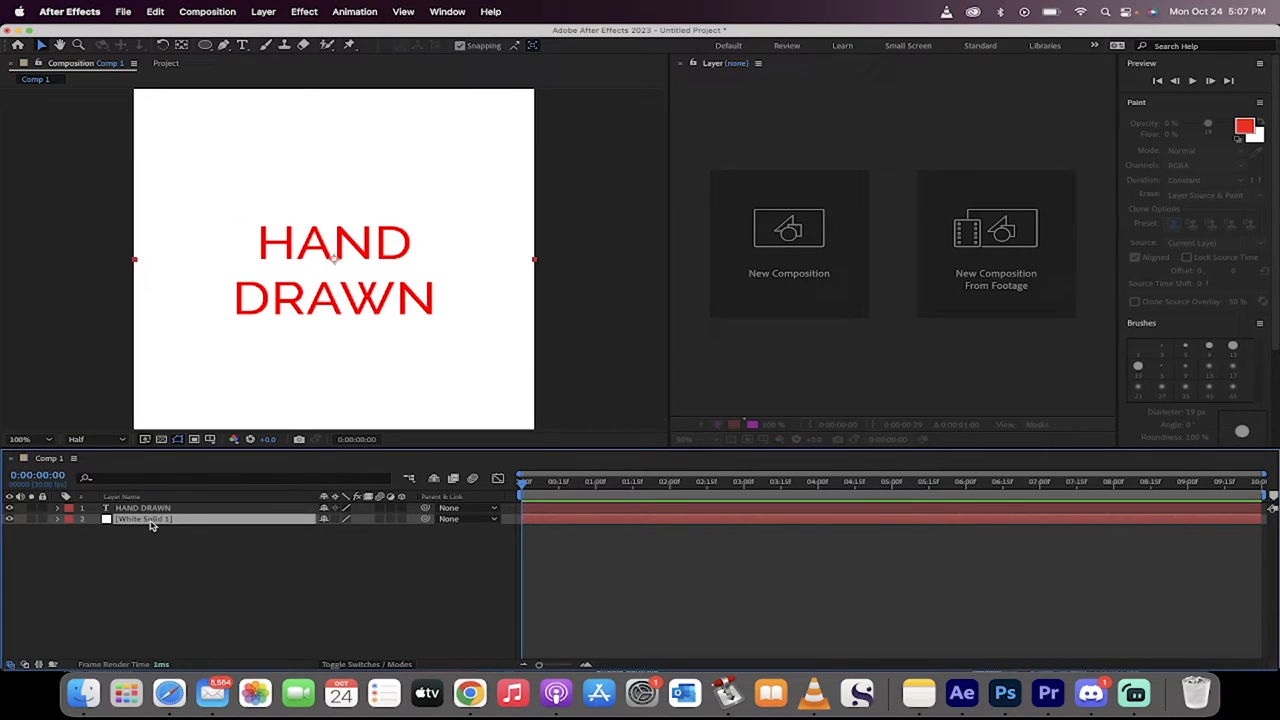
{"action": "double_click", "coordinate": [144, 518]}
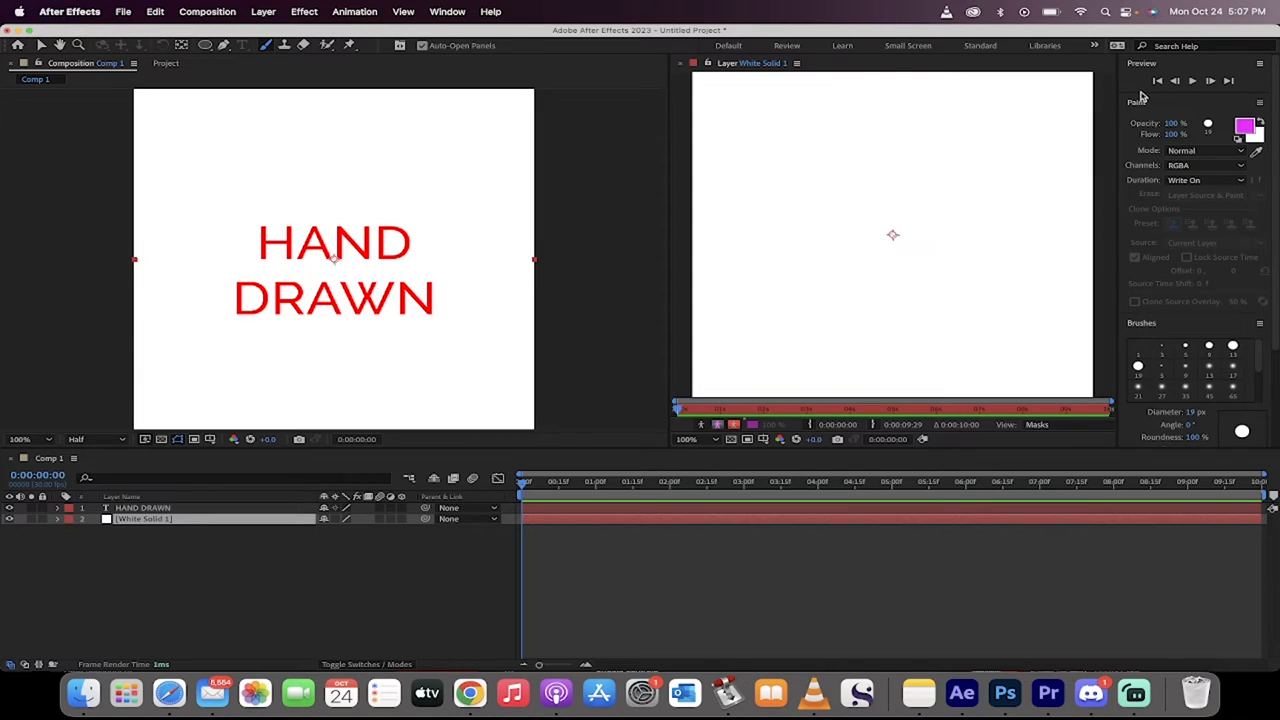
- Set paint Duration to Write On and expand the Brushes panel's diameter and dynamics settings
{"action": "left_click", "coordinate": [1204, 180]}
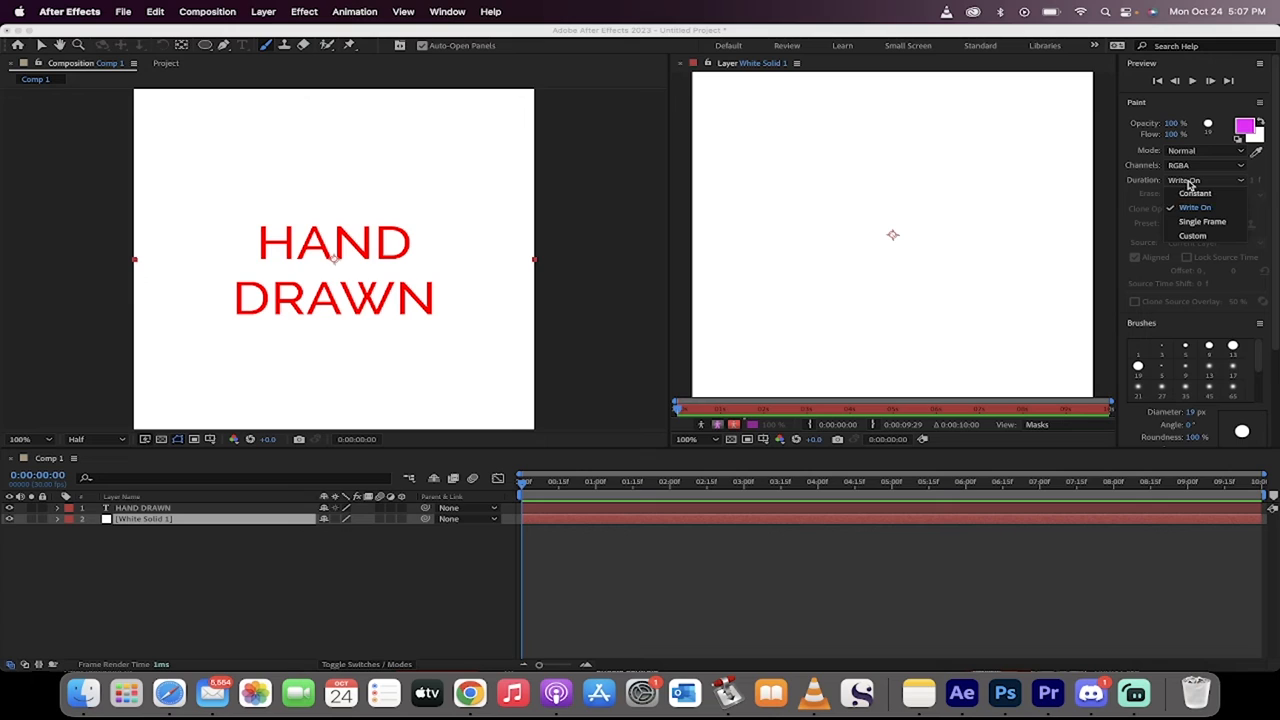
{"action": "left_click", "coordinate": [1194, 206]}
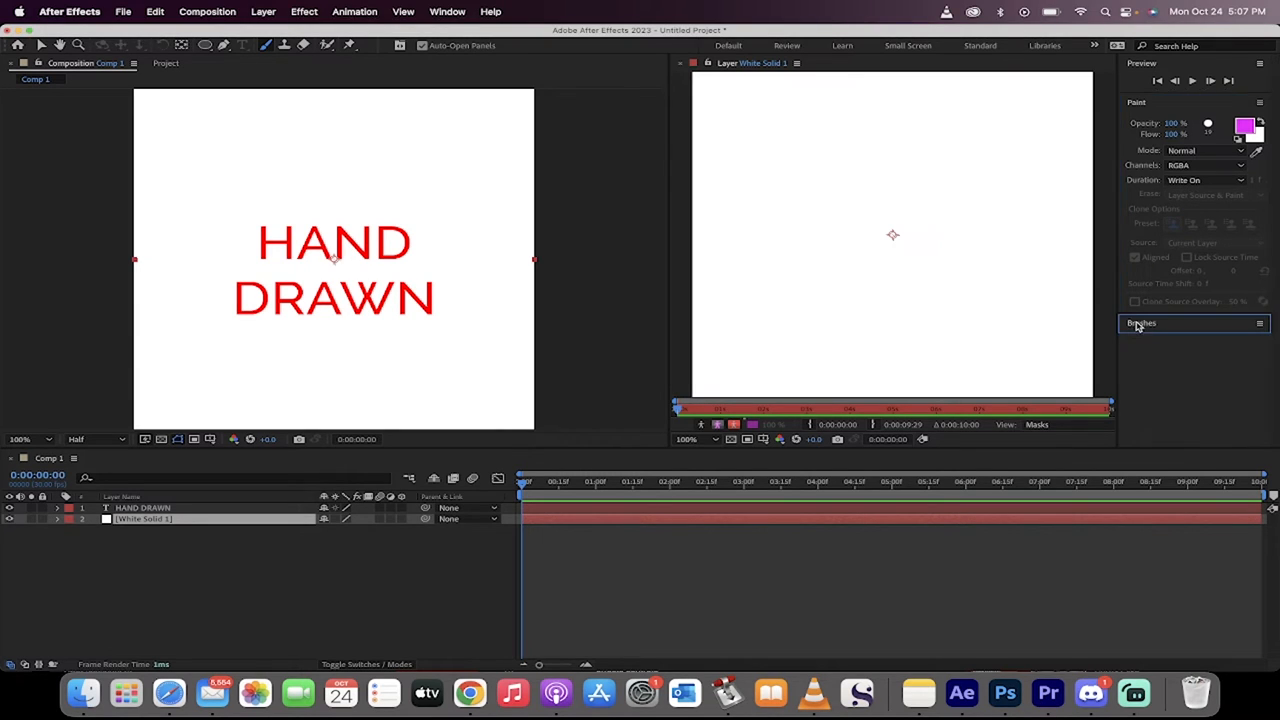
{"action": "left_click", "coordinate": [1140, 322]}
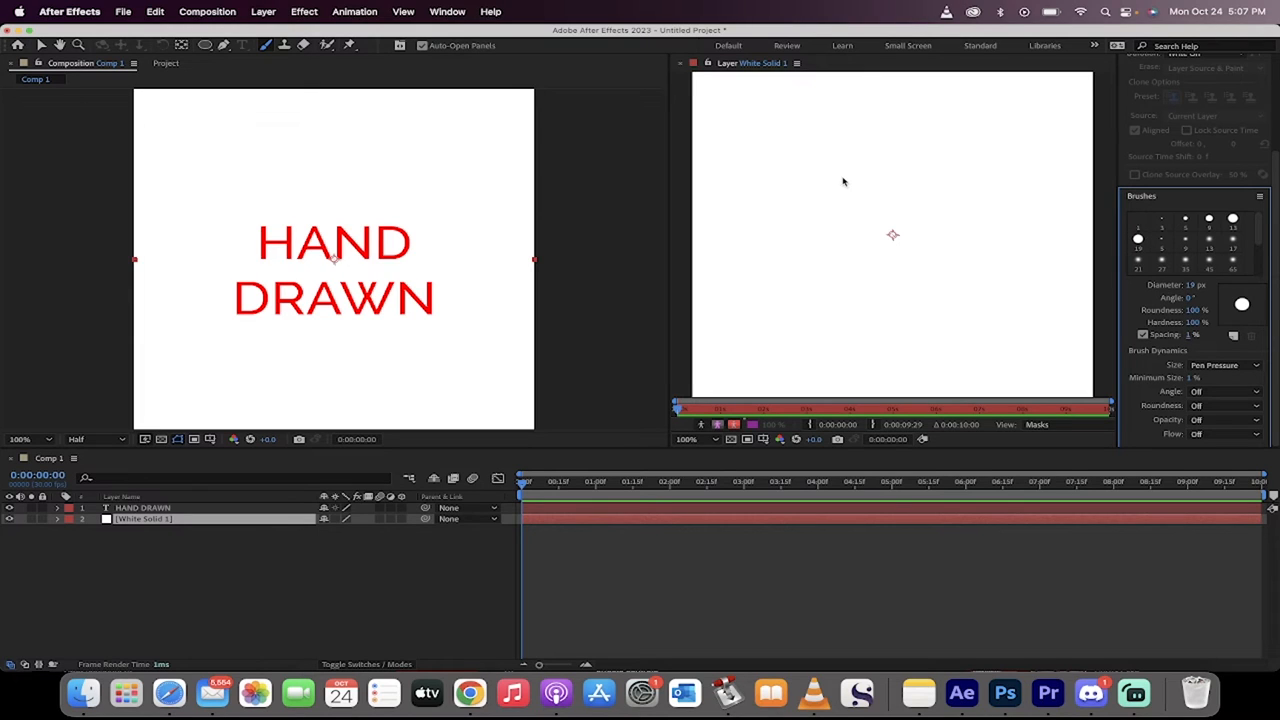
{"action": "mouse_move", "coordinate": [736, 132]}
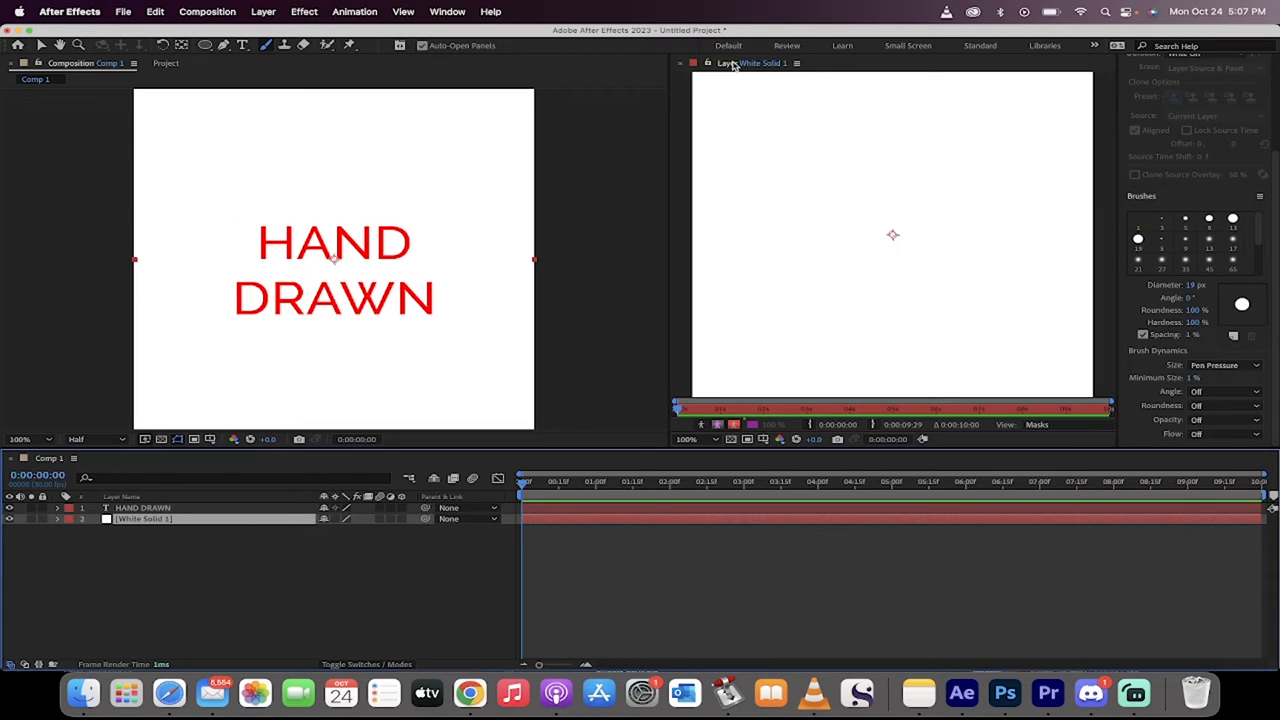
{"action": "mouse_move", "coordinate": [736, 136]}
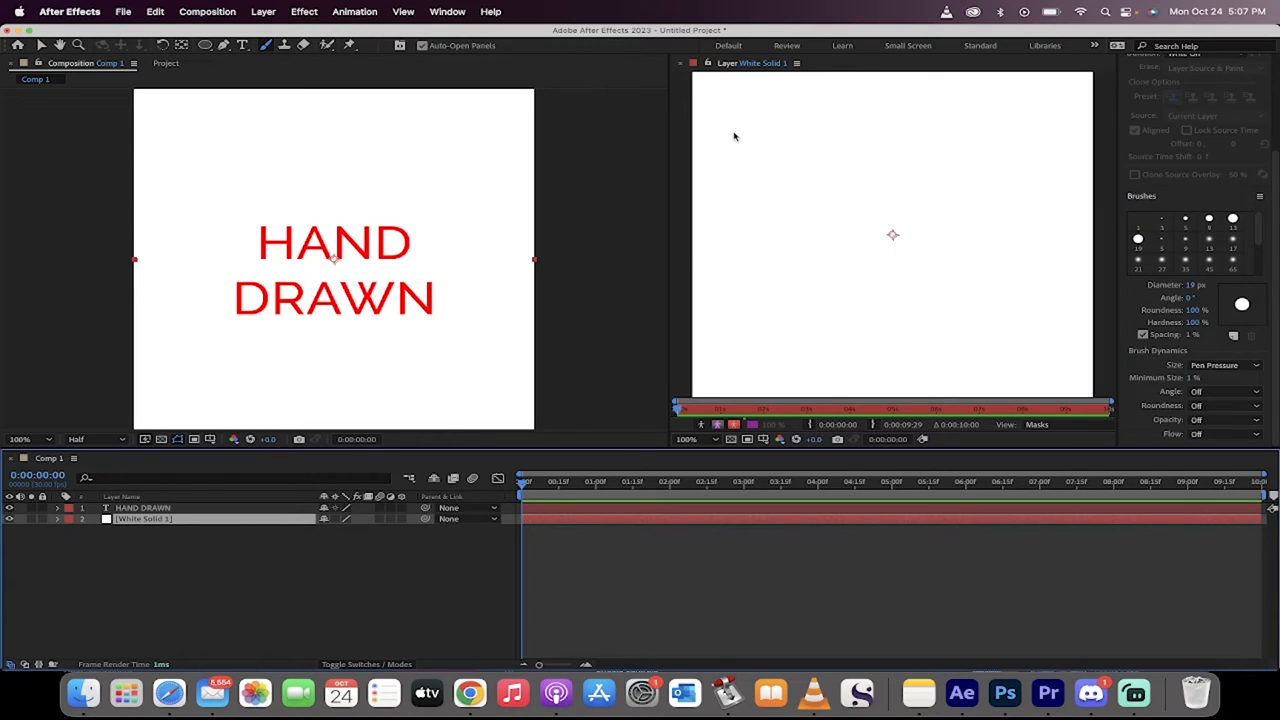
- Brush a magenta vertical stroke down and back up on White Solid 1
{"action": "left_click_drag", "start_coordinate": [736, 100], "coordinate": [740, 364]}
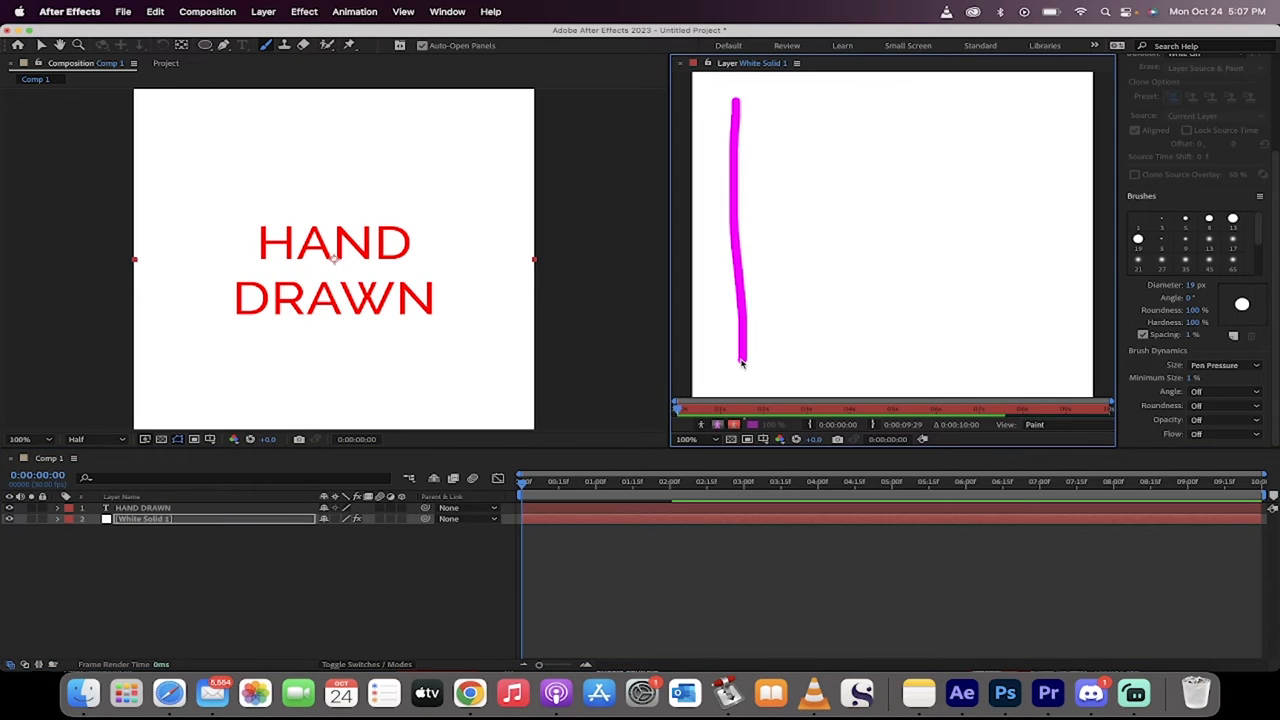
{"action": "left_click_drag", "start_coordinate": [740, 362], "coordinate": [800, 114]}
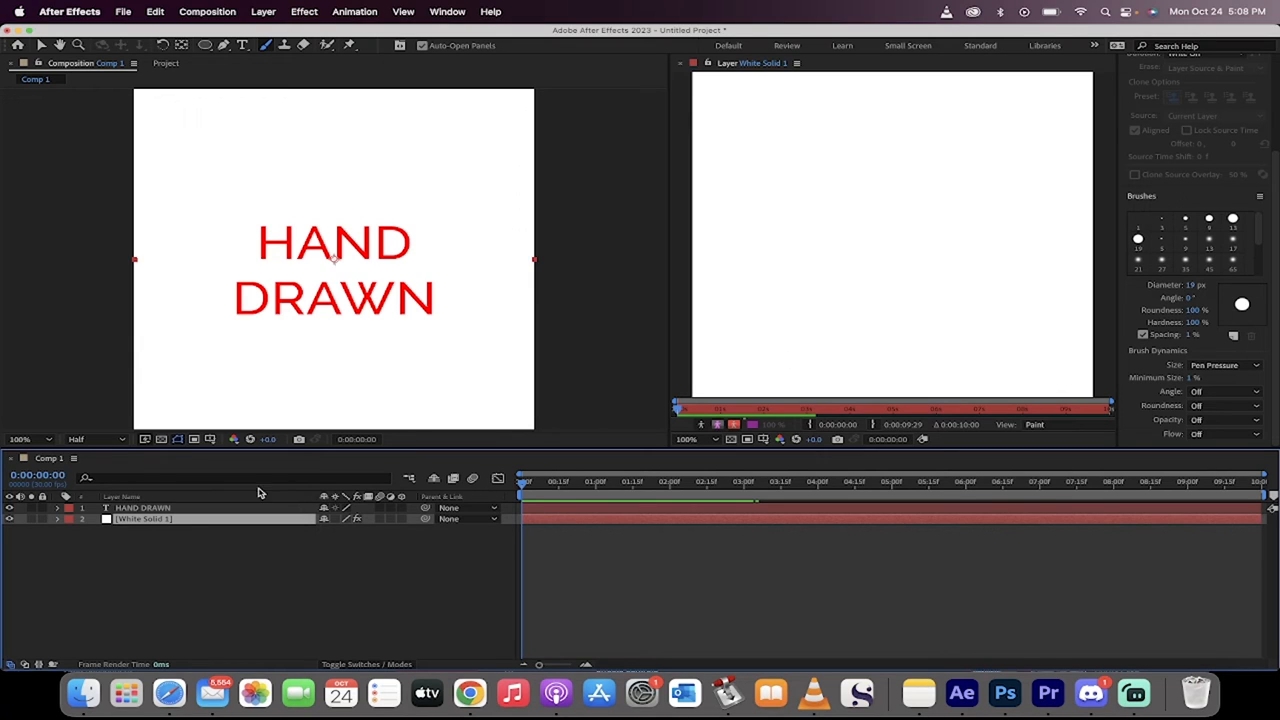
- Twirl open White Solid 1 > Paint > Brush 1 stroke options and bring up its colour picker
{"action": "left_click", "coordinate": [56, 518]}
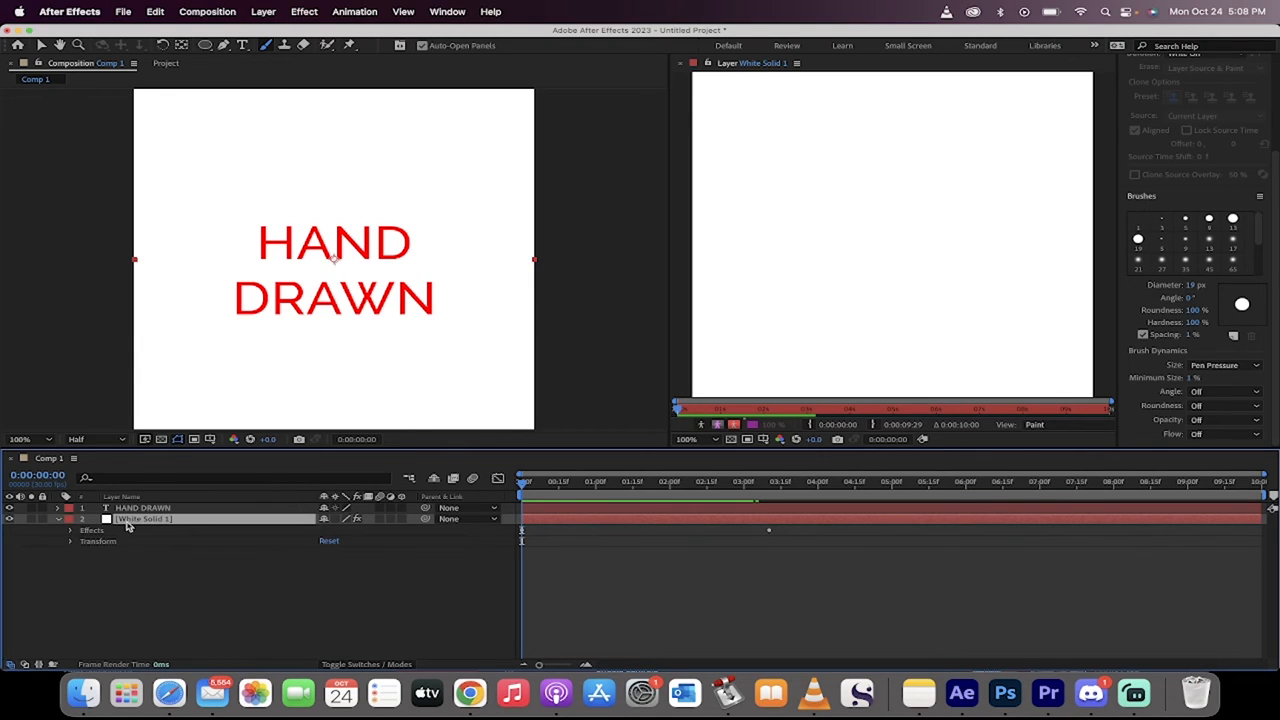
{"action": "left_click", "coordinate": [84, 540]}
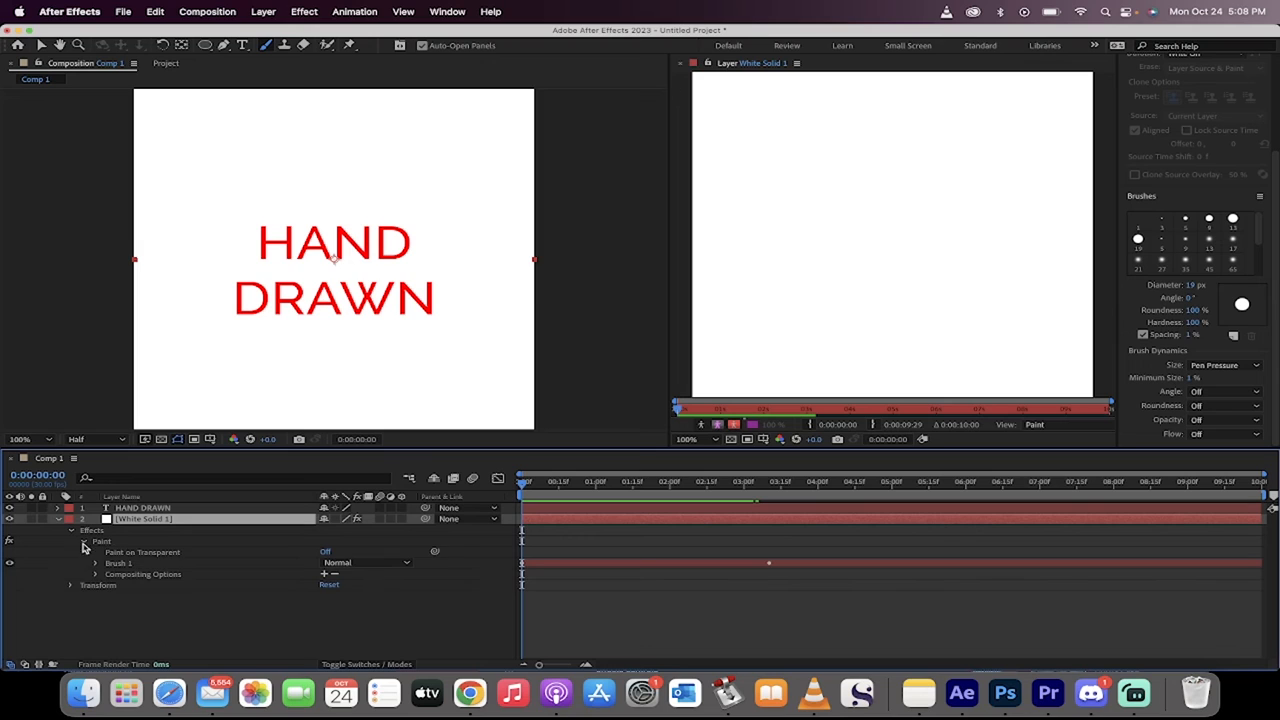
{"action": "left_click", "coordinate": [96, 564]}
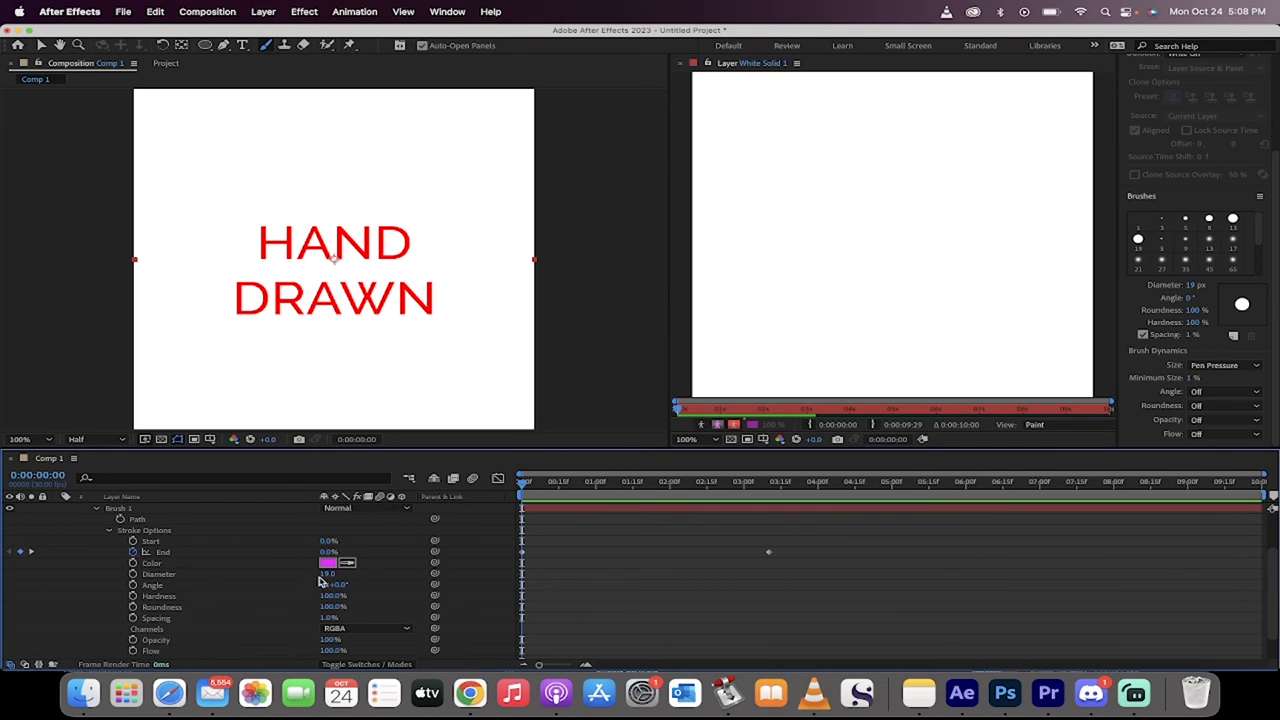
{"action": "left_click", "coordinate": [346, 562]}
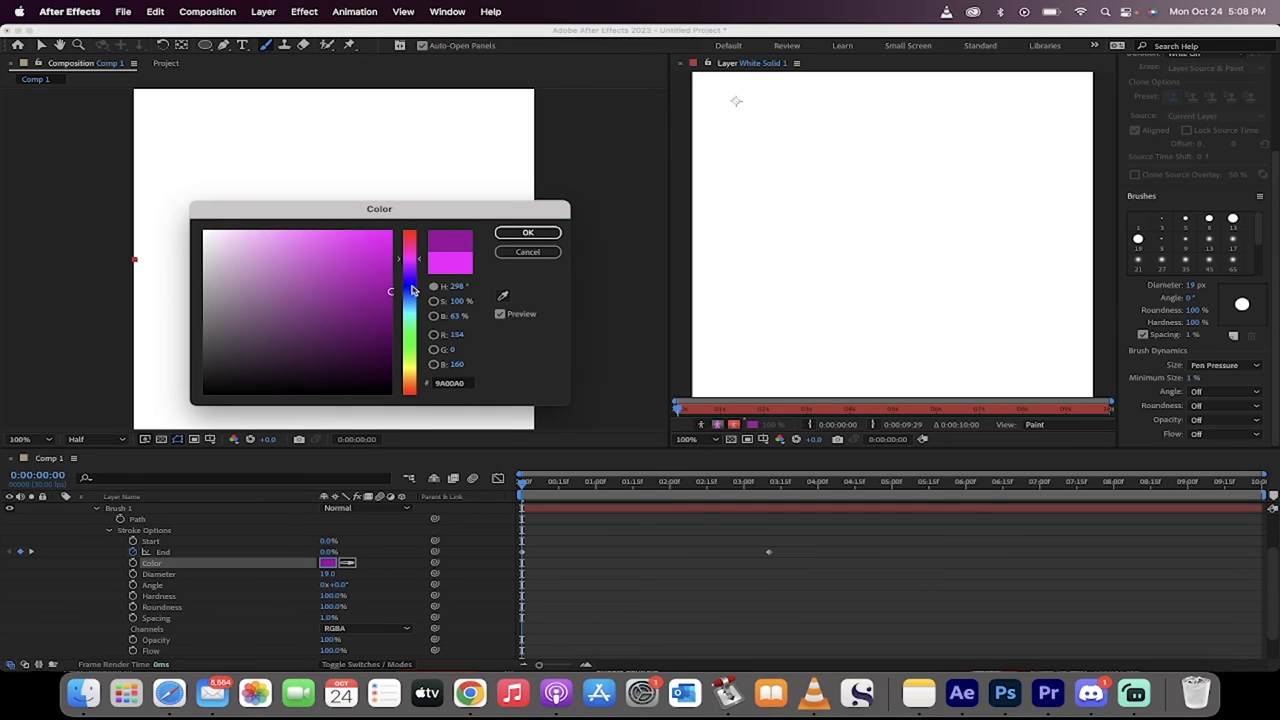